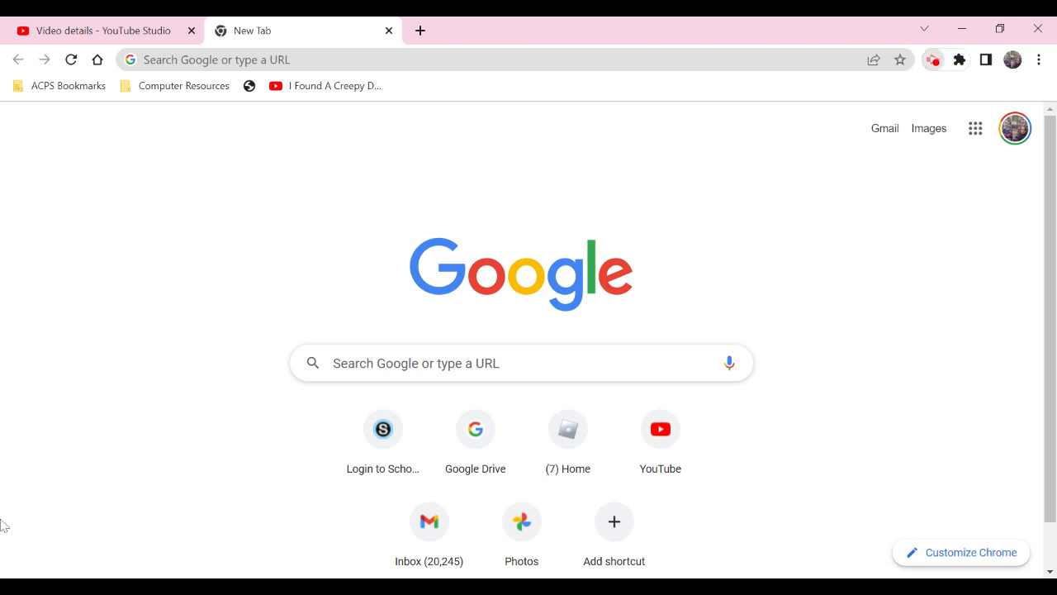
mouse_move(568, 439)
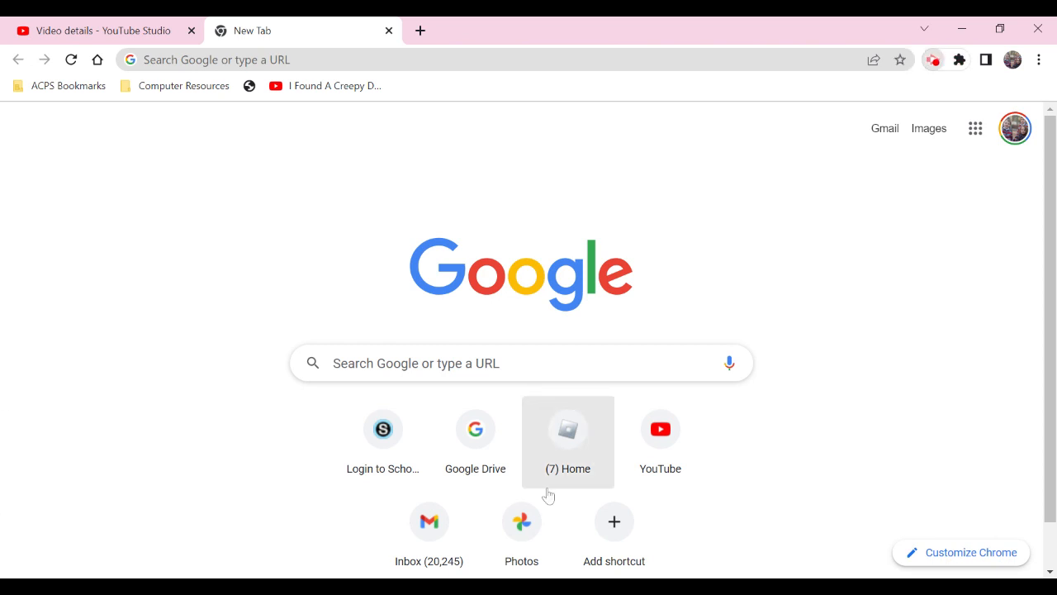
mouse_move(661, 245)
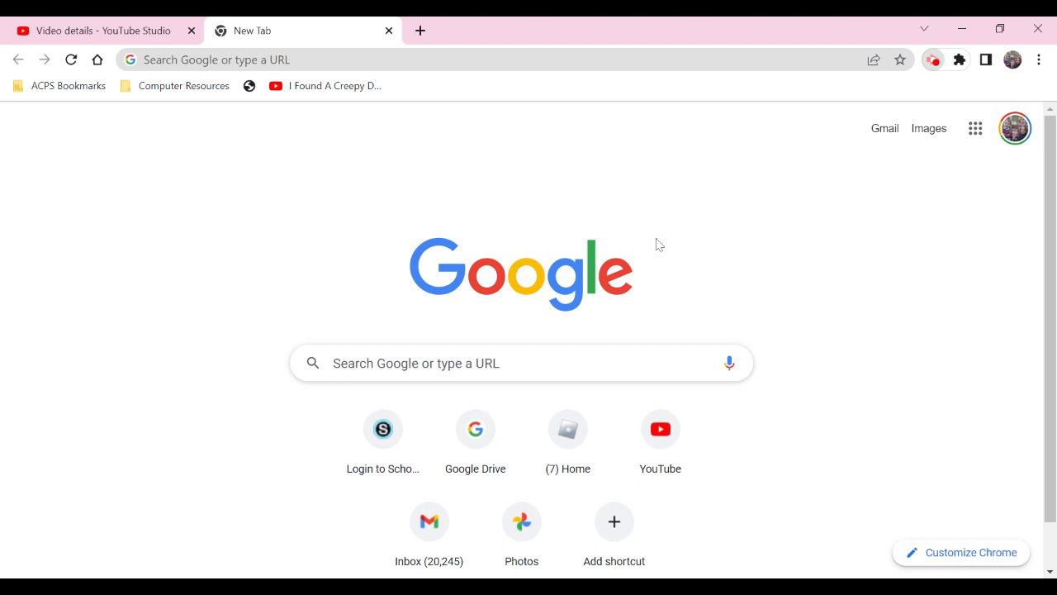
mouse_move(601, 173)
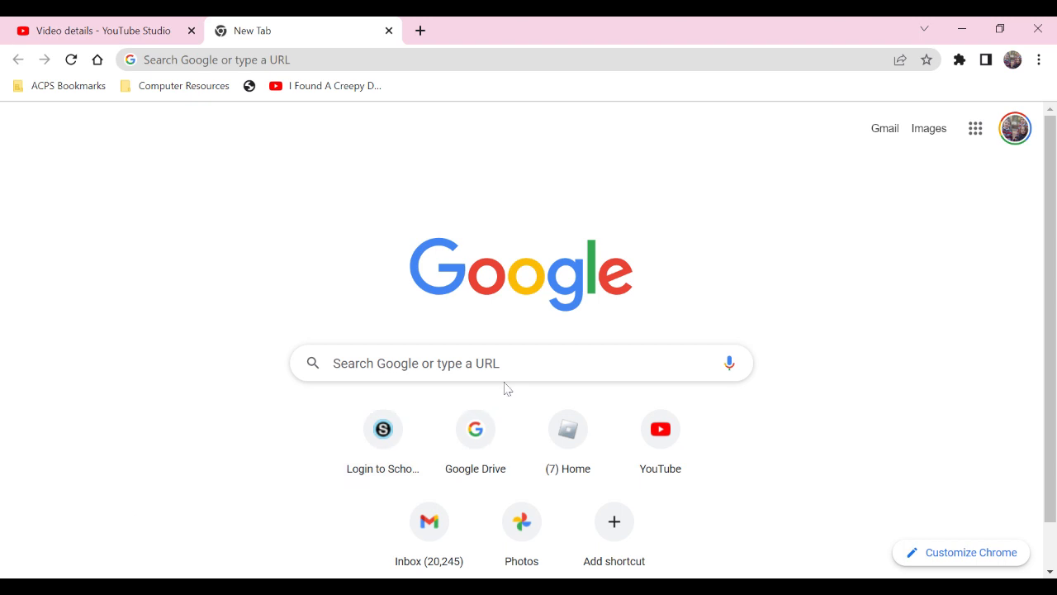
mouse_move(724, 25)
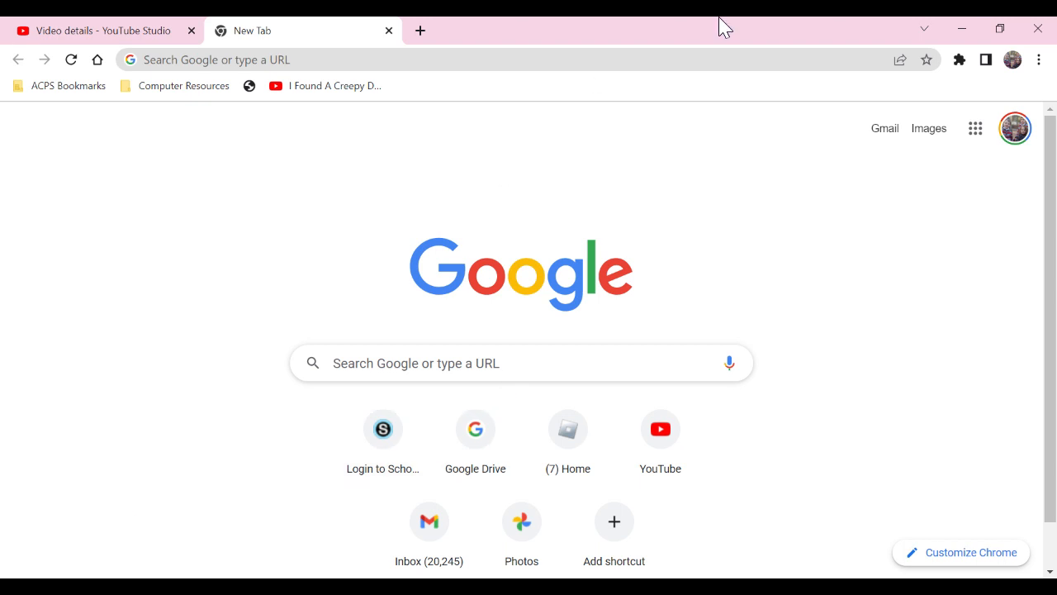
mouse_move(876, 103)
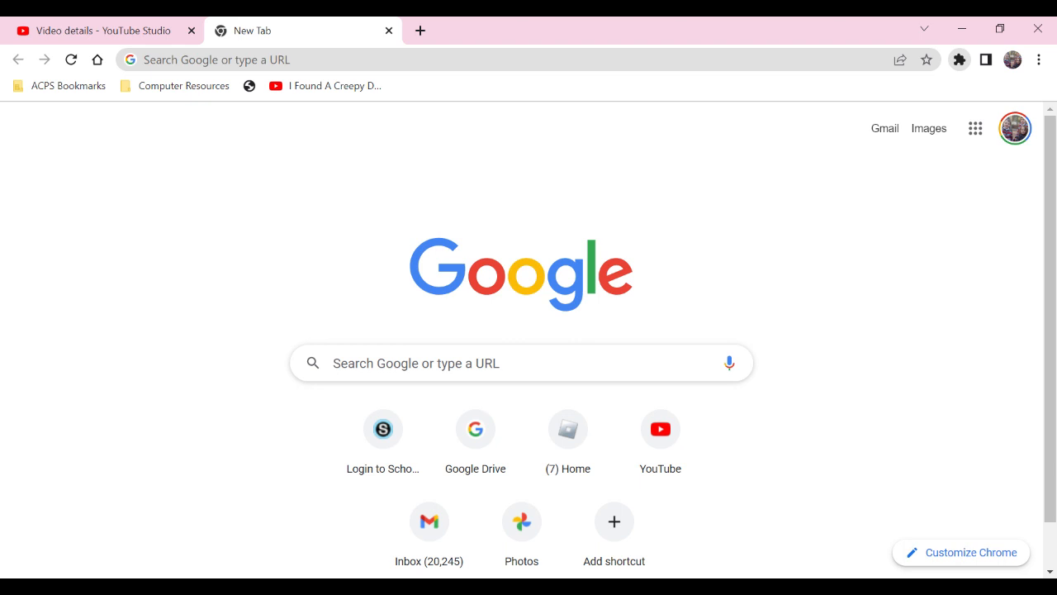
mouse_move(466, 26)
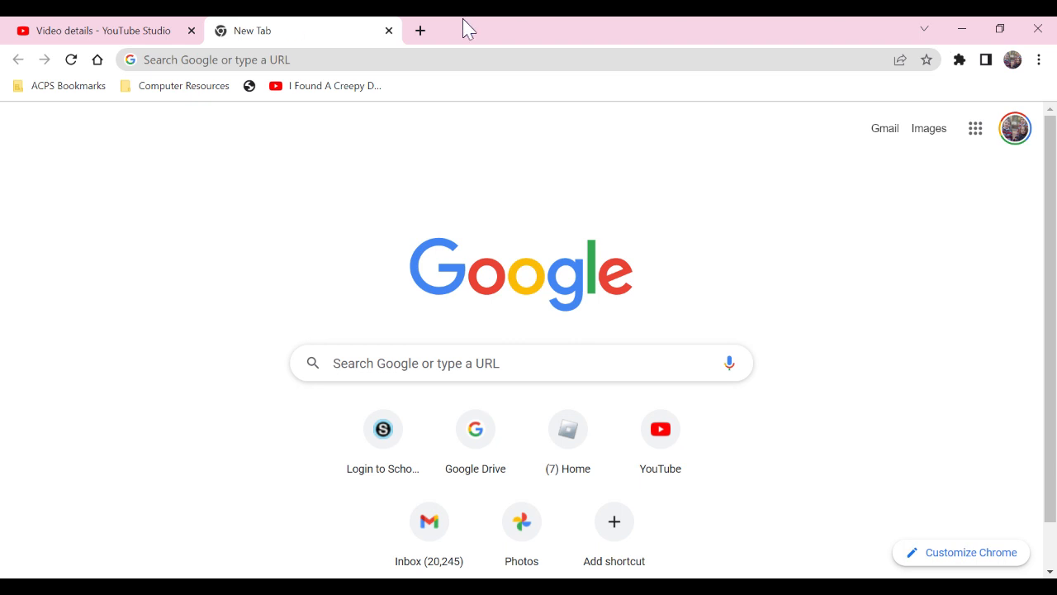
click(420, 30)
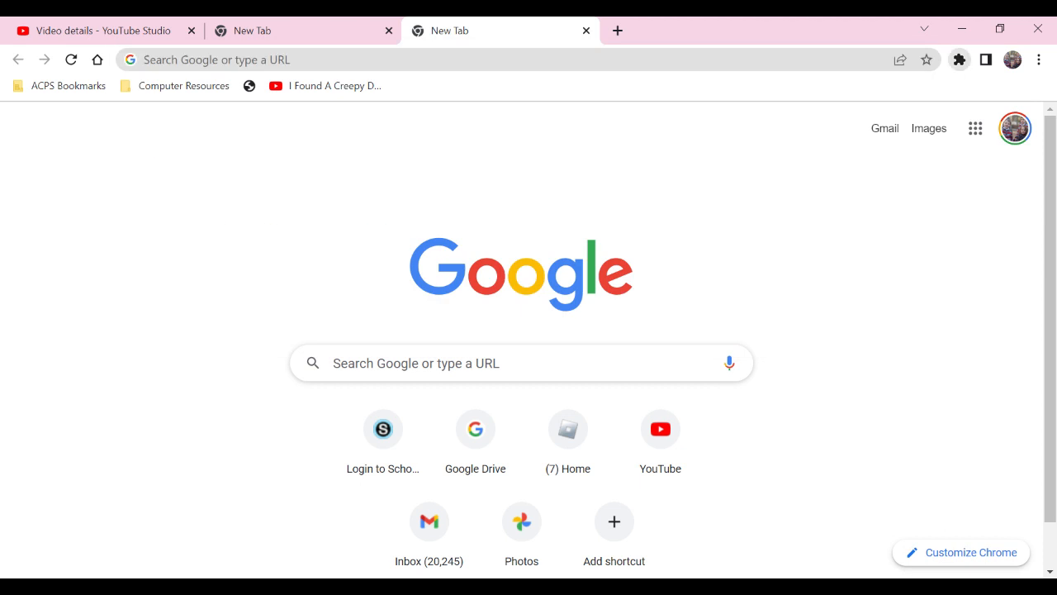
click(520, 363)
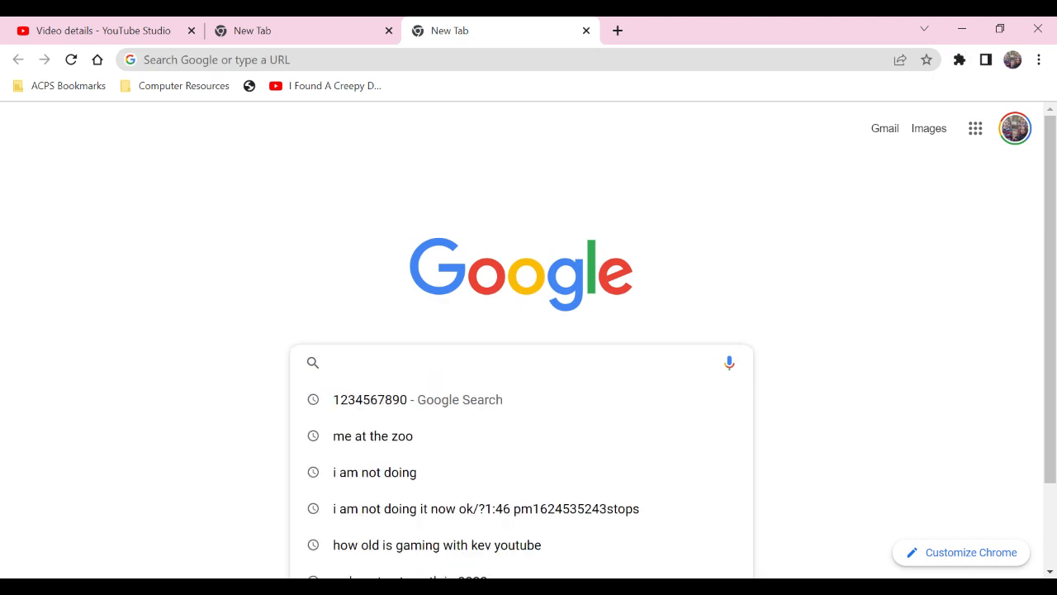
text(screenshot.org)
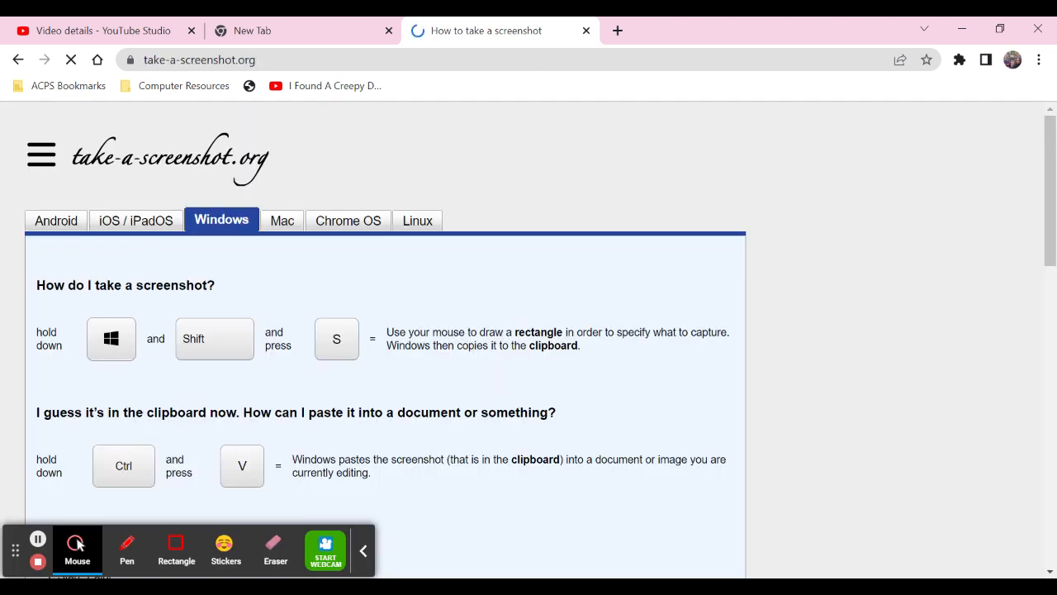
click(585, 30)
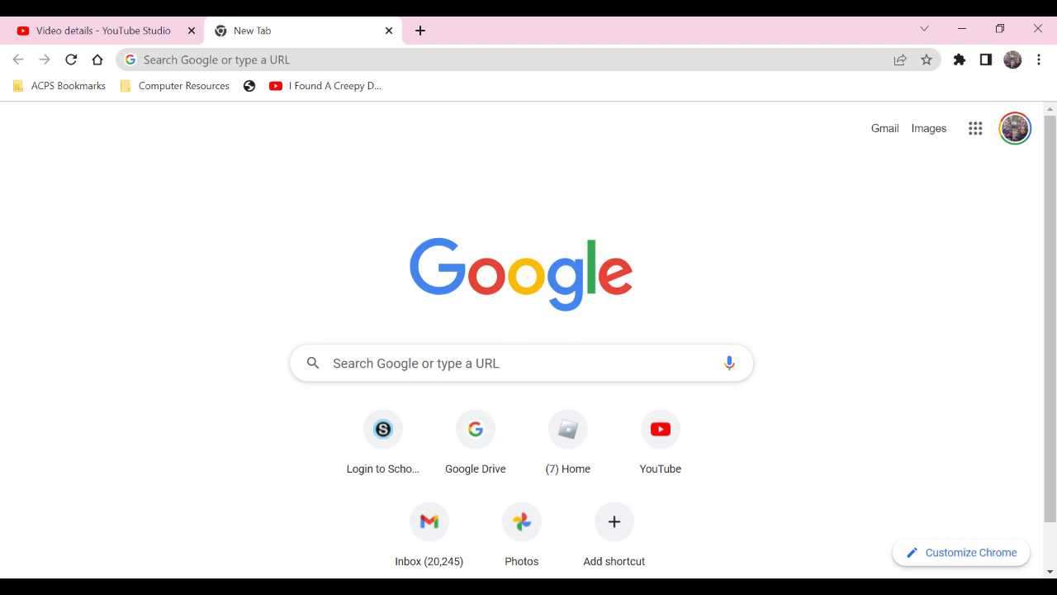
mouse_move(958, 60)
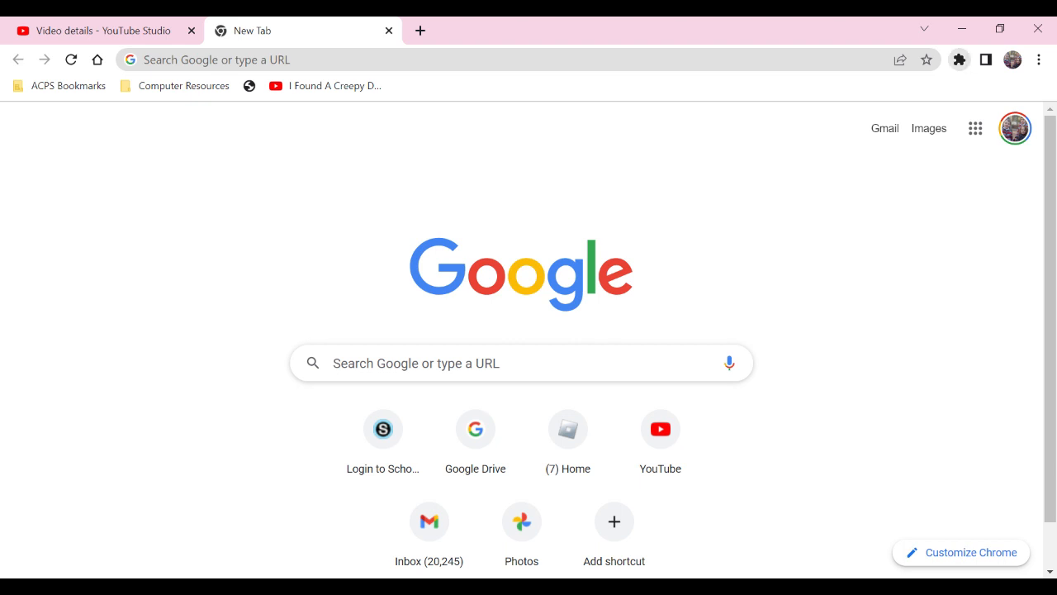